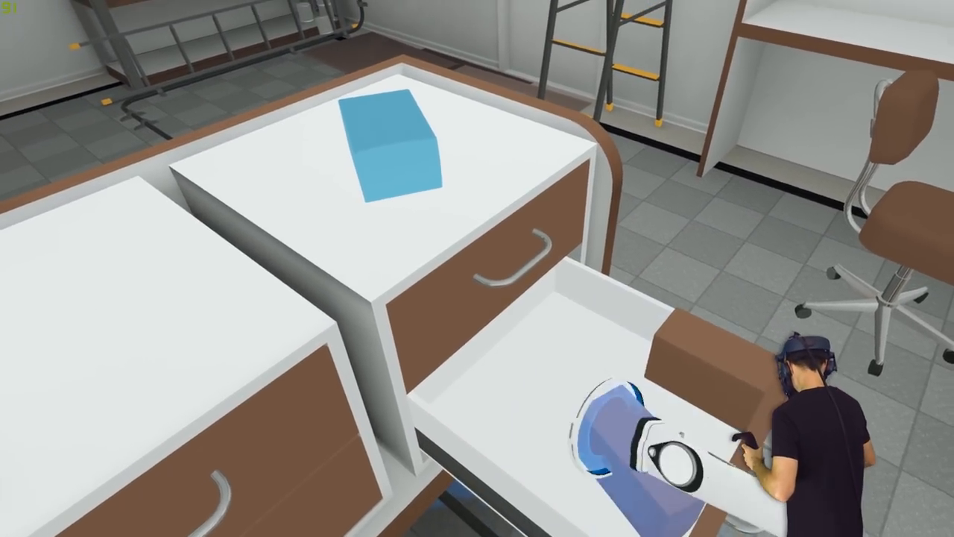
{"action": "mouse_move", "coordinate": [477, 268]}
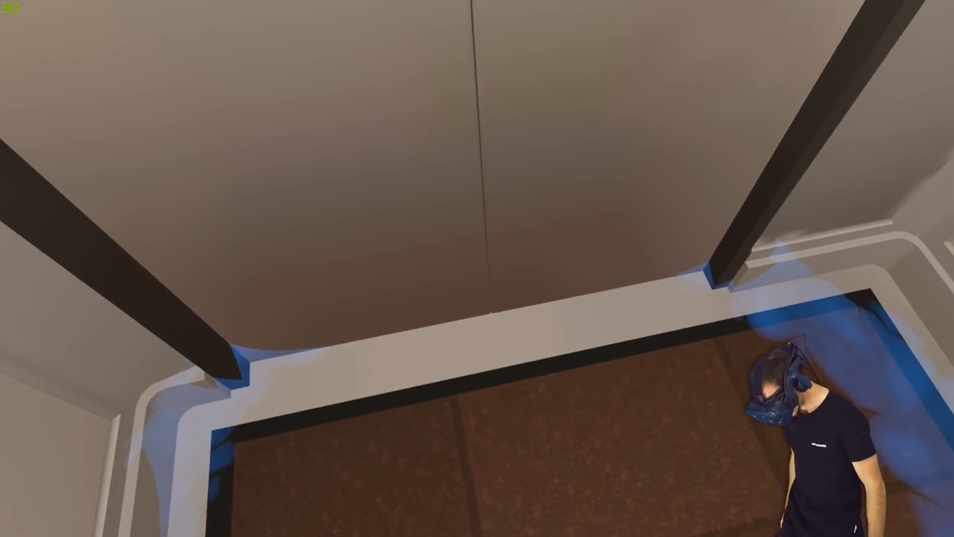
{"action": "mouse_move", "coordinate": [477, 269]}
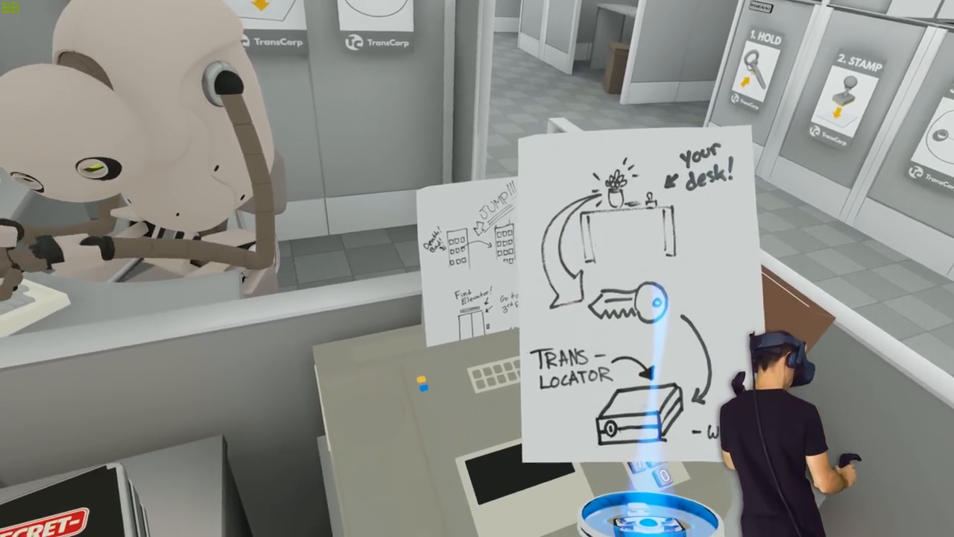
{"action": "mouse_move", "coordinate": [477, 268]}
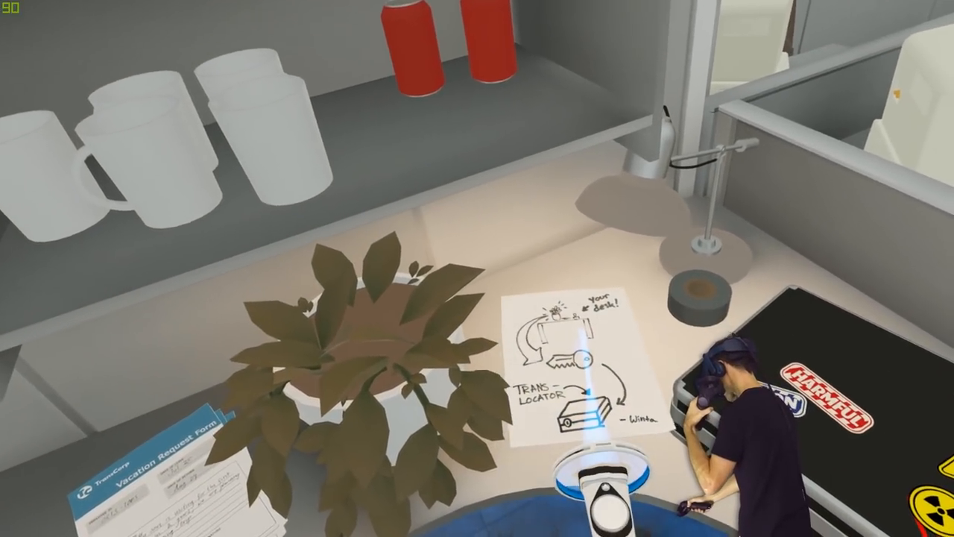
{"action": "mouse_move", "coordinate": [477, 268]}
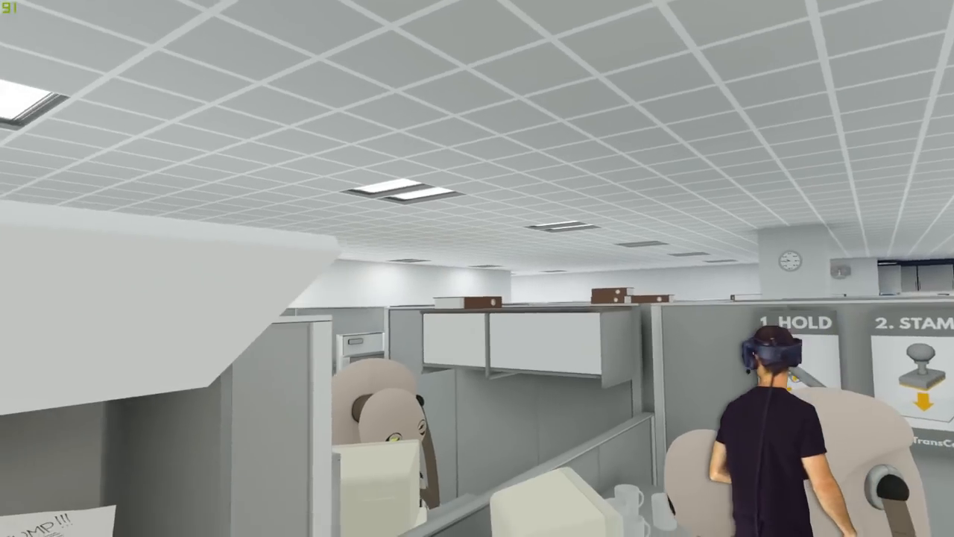
{"action": "mouse_move", "coordinate": [477, 269]}
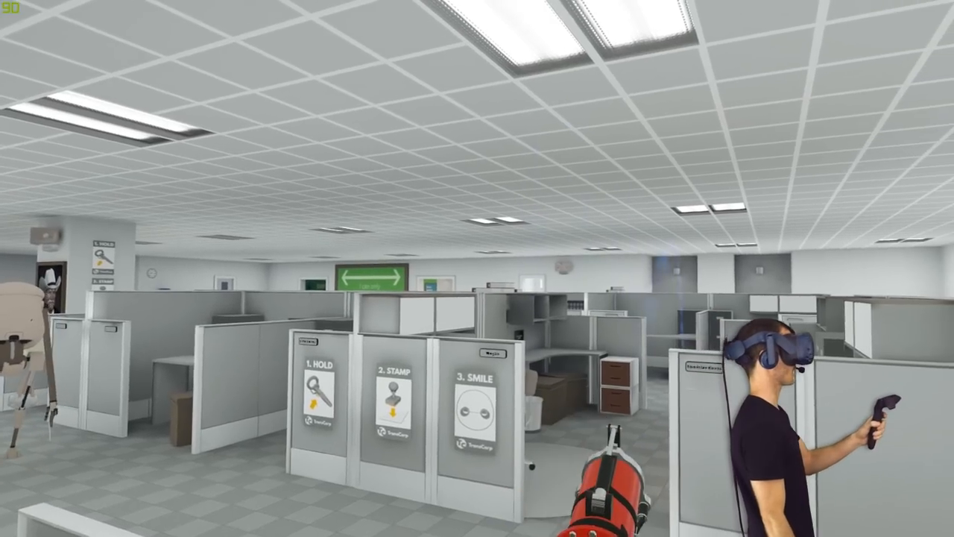